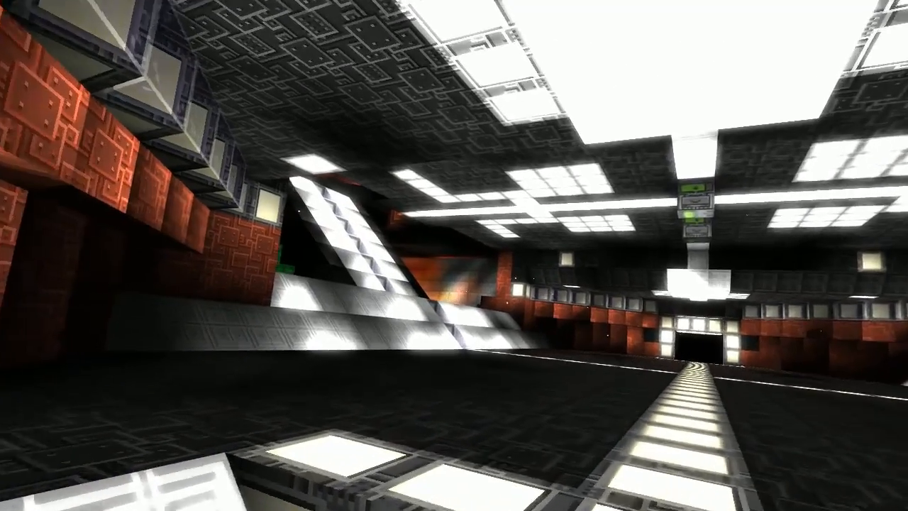
{"action": "scroll", "scroll_direction": "left", "scroll_amount": 3}
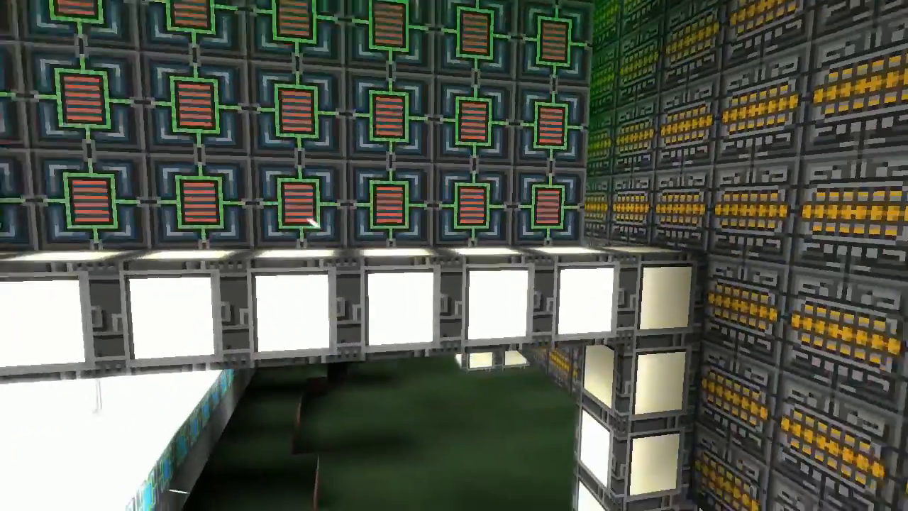
{"action": "mouse_move", "coordinate": [454, 255]}
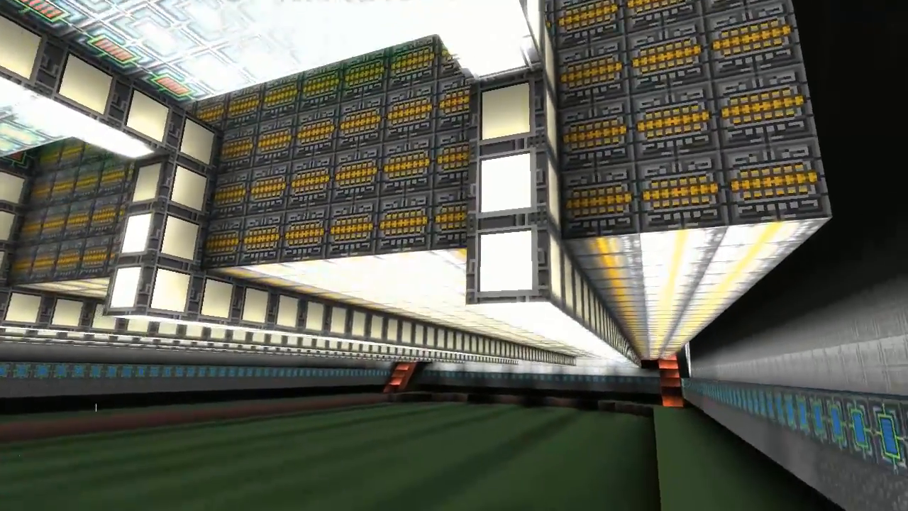
{"action": "mouse_move", "coordinate": [454, 256]}
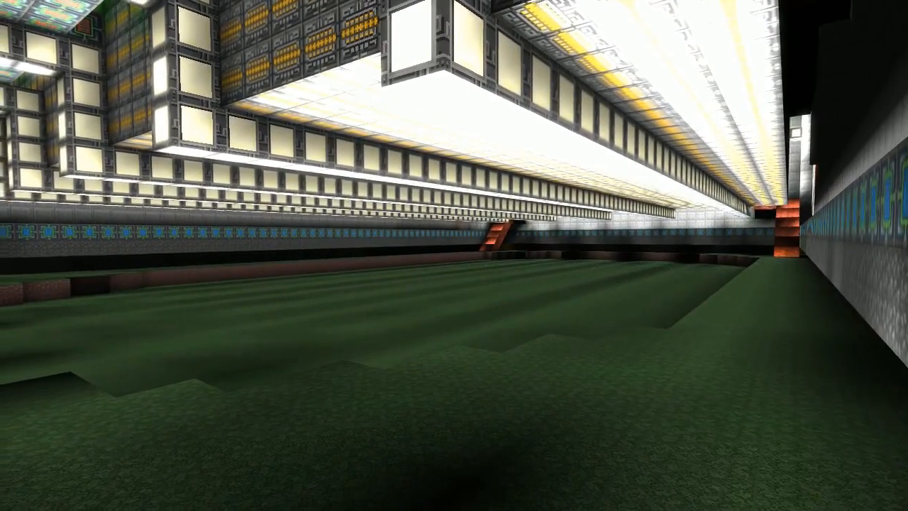
{"action": "mouse_move", "coordinate": [454, 256]}
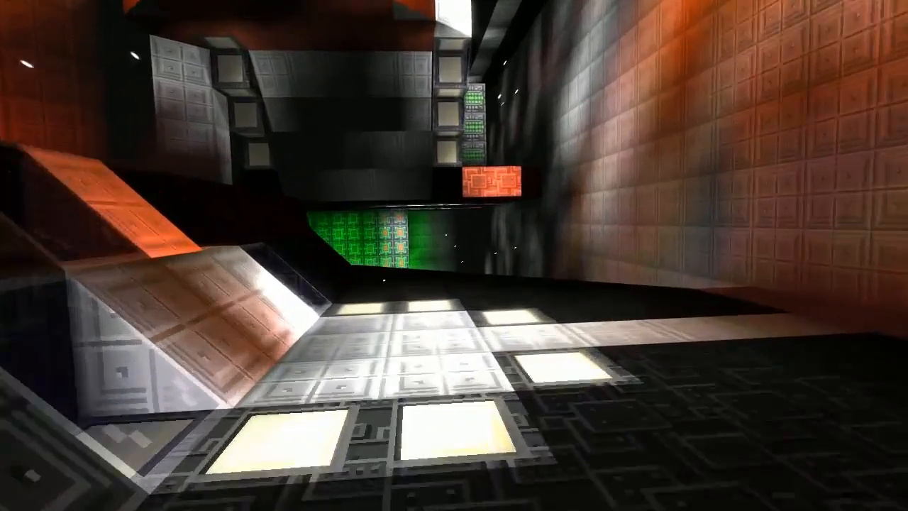
{"action": "mouse_move", "coordinate": [455, 255]}
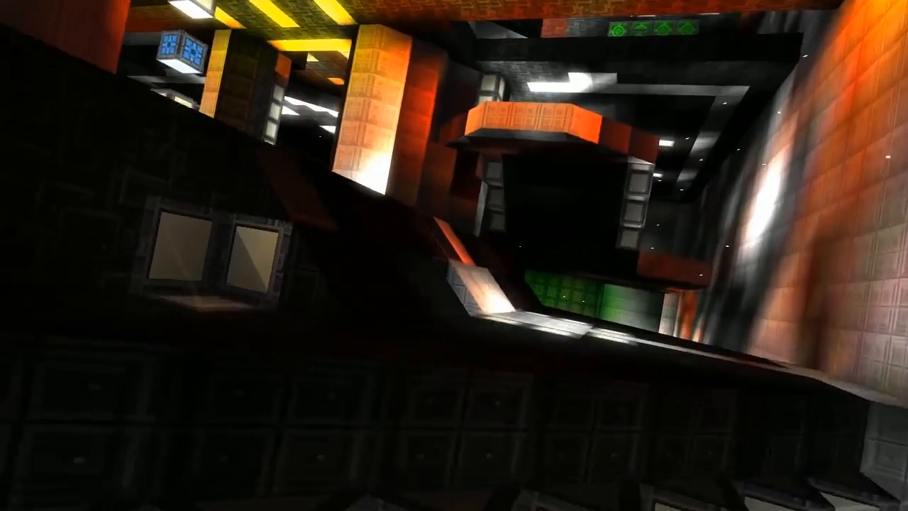
{"action": "mouse_move", "coordinate": [454, 255]}
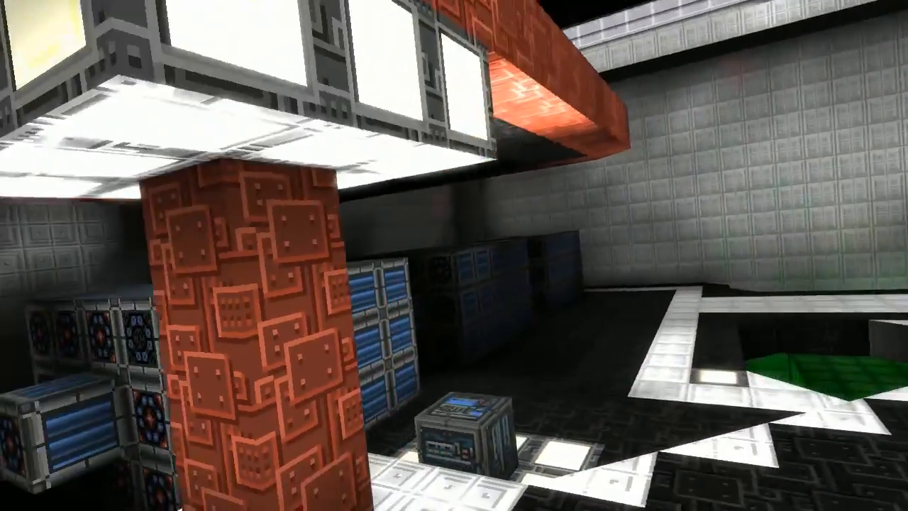
{"action": "mouse_move", "coordinate": [454, 256]}
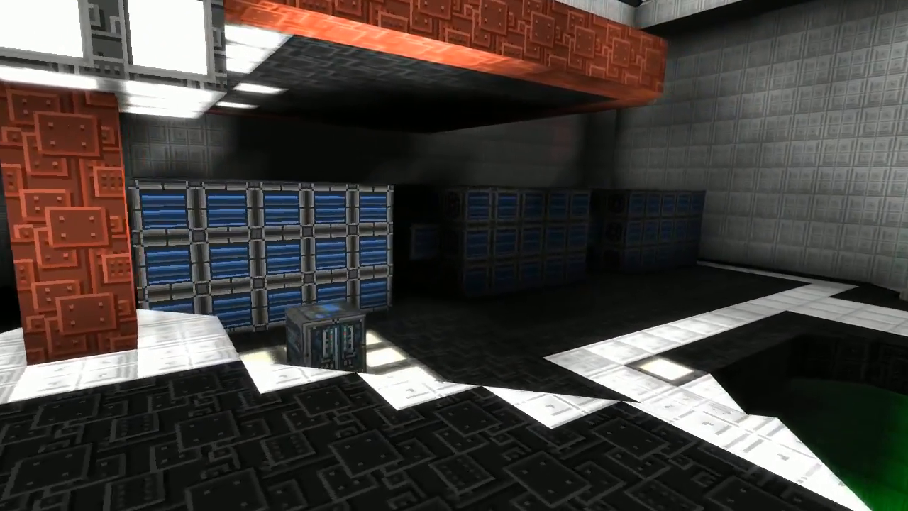